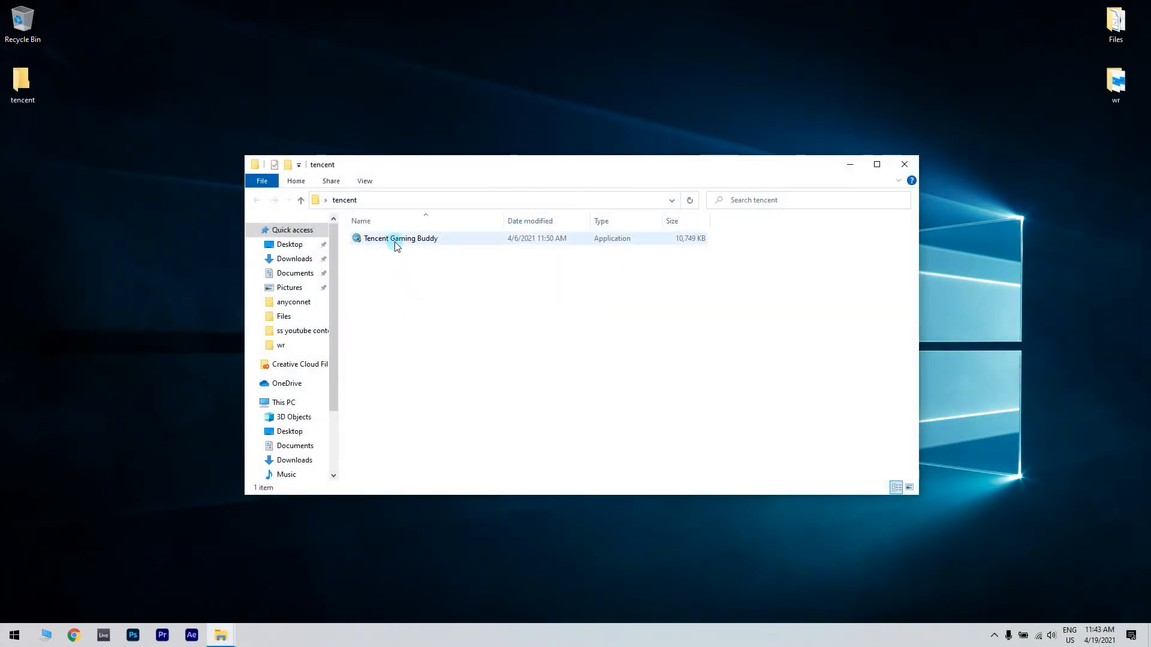
# Enable compatibility mode for Tencent Gaming Buddy in its Properties' Compatibility settings
pyautogui.rightClick(397, 238)
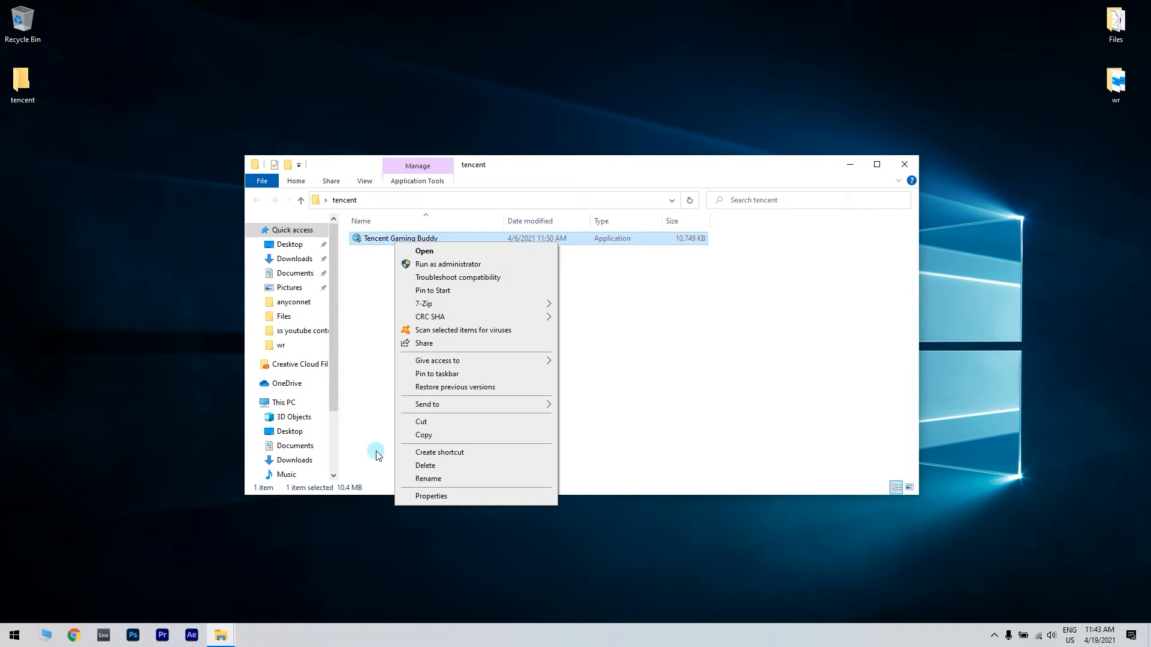
pyautogui.click(431, 497)
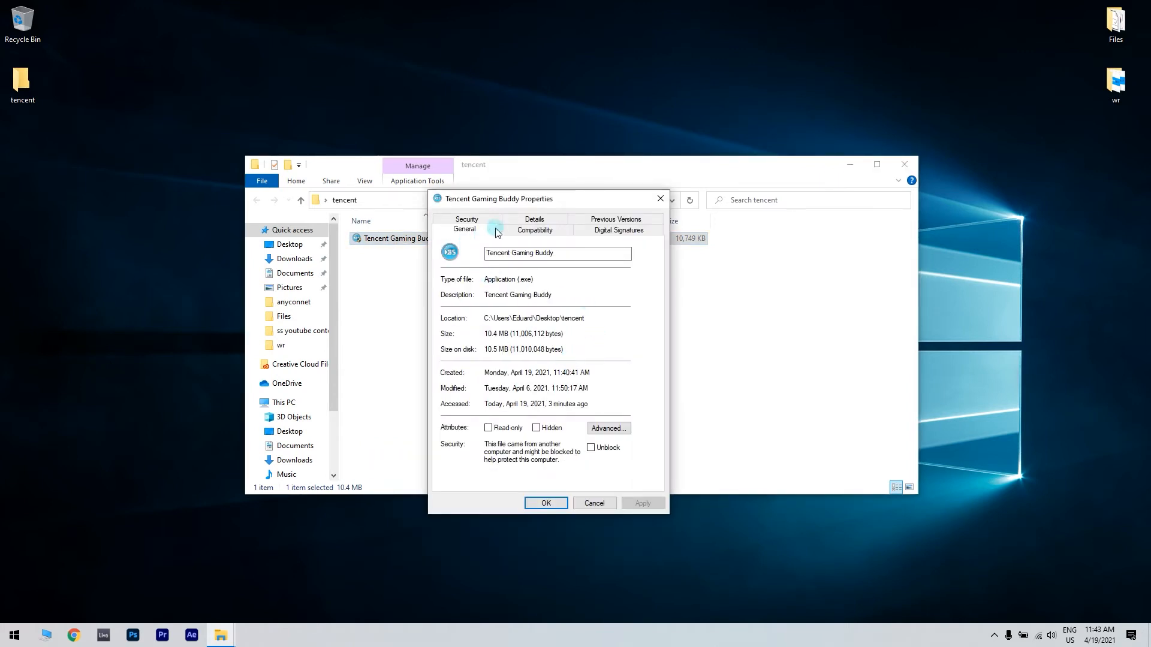
pyautogui.click(534, 229)
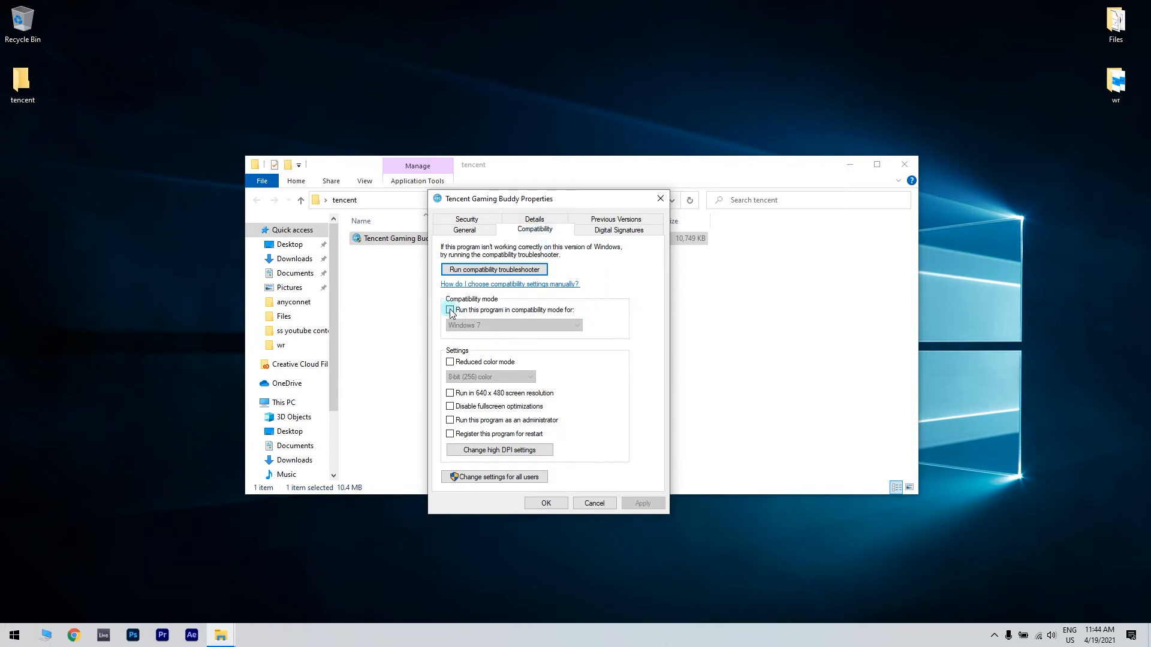
pyautogui.click(577, 326)
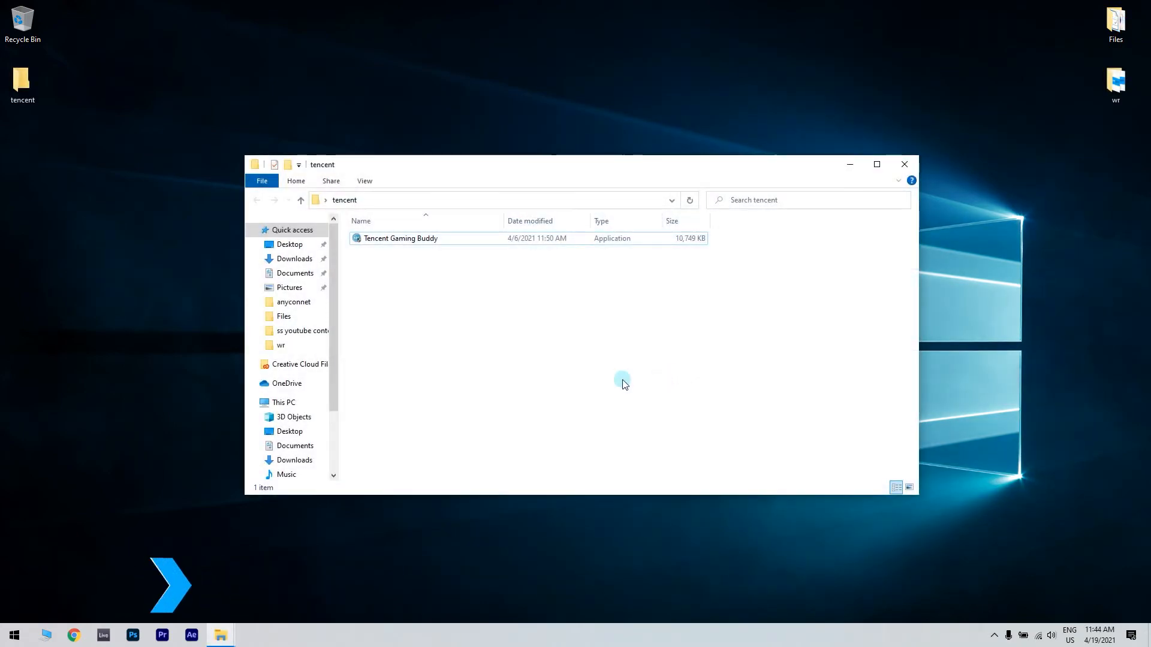
# Run Tencent Gaming Buddy from its context menu and leave the desktop showing
pyautogui.rightClick(400, 239)
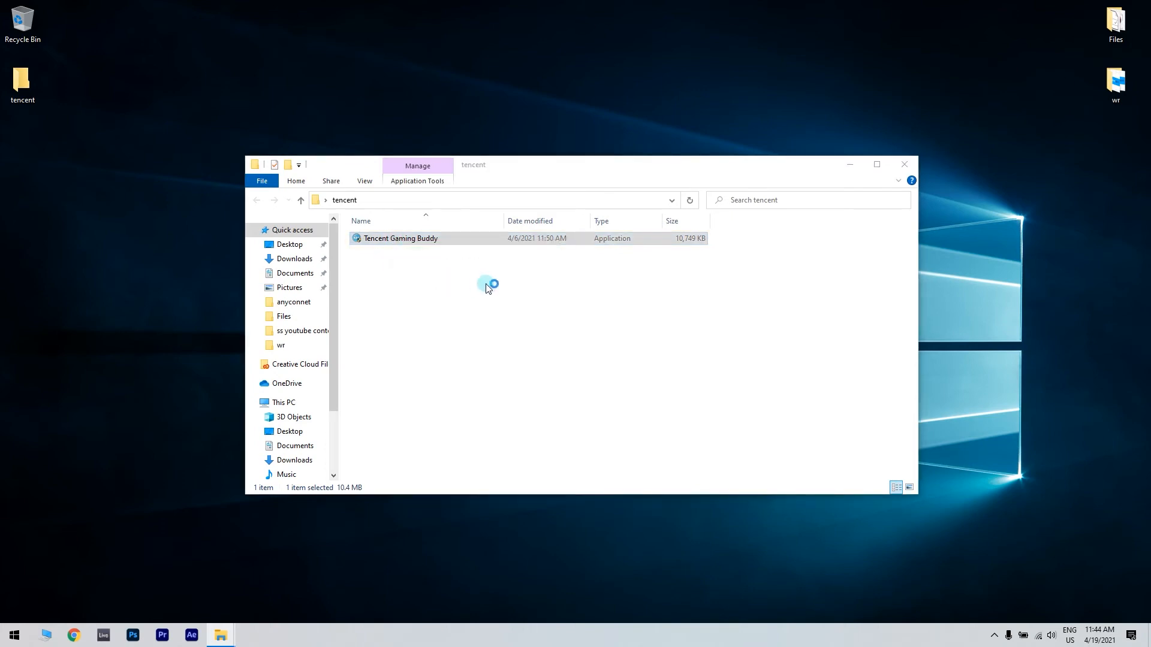
pyautogui.moveTo(501, 289)
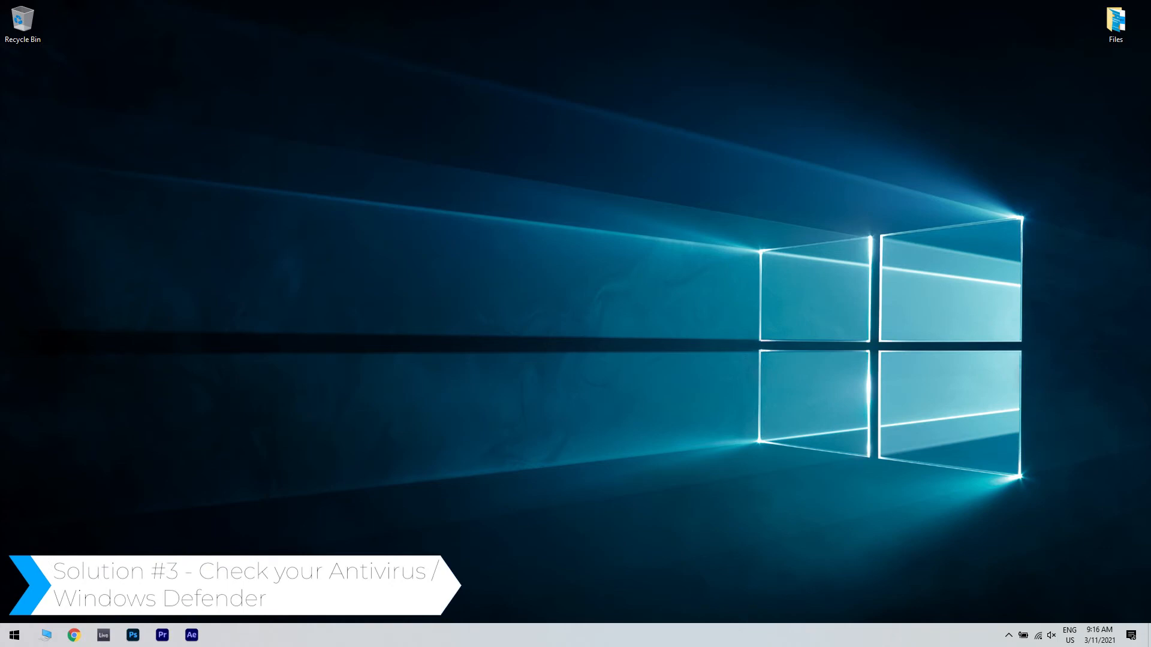
# Reach Firewall & network protection via Settings > Update & Security > Windows Security
pyautogui.click(13, 633)
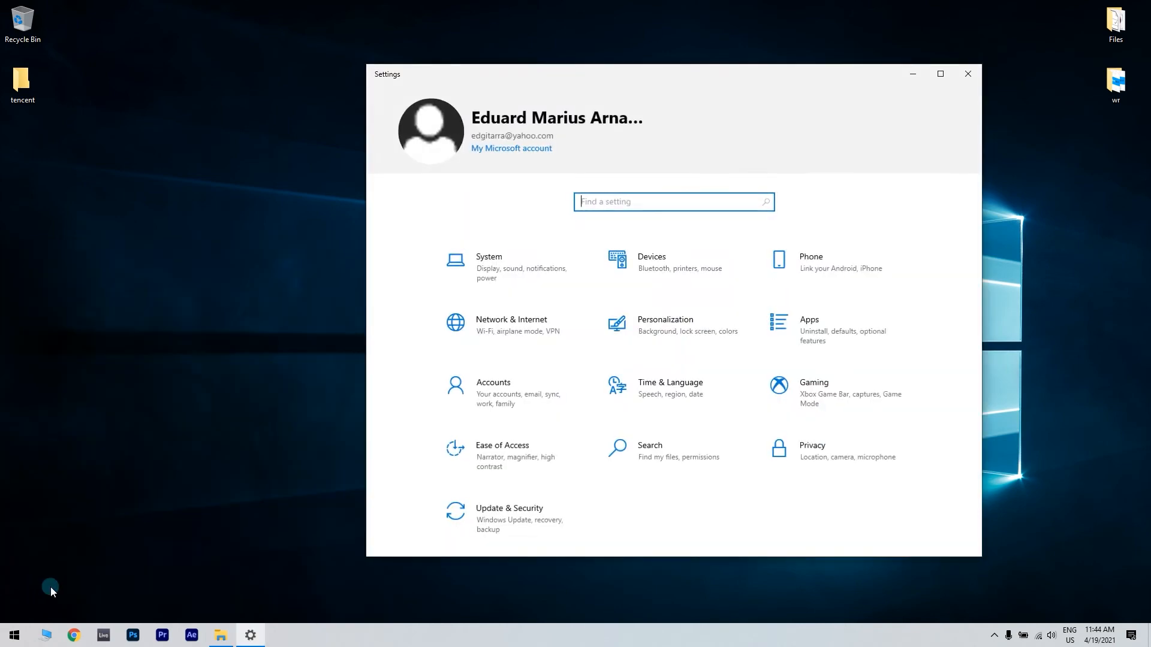
pyautogui.click(508, 508)
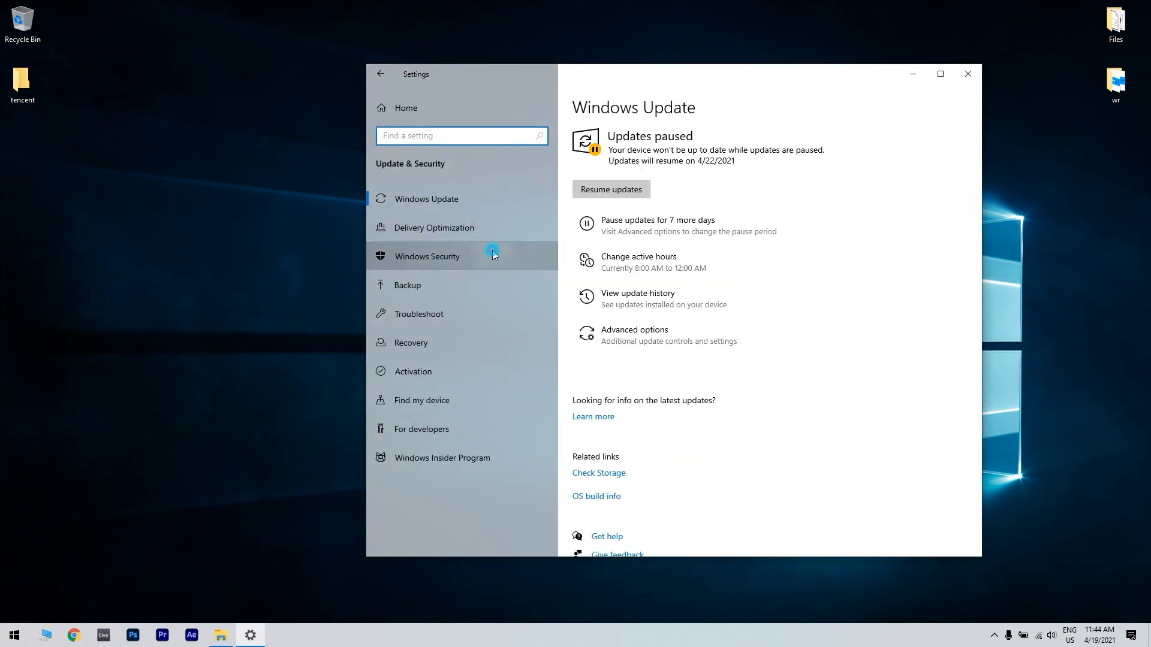
pyautogui.click(427, 257)
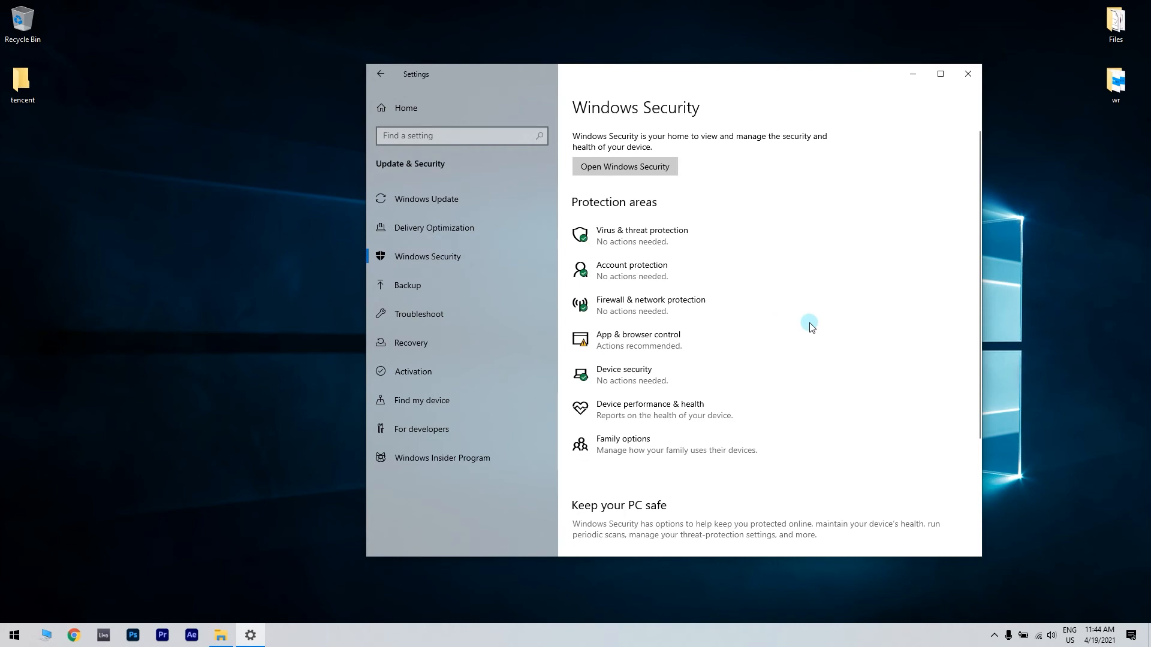
pyautogui.click(625, 166)
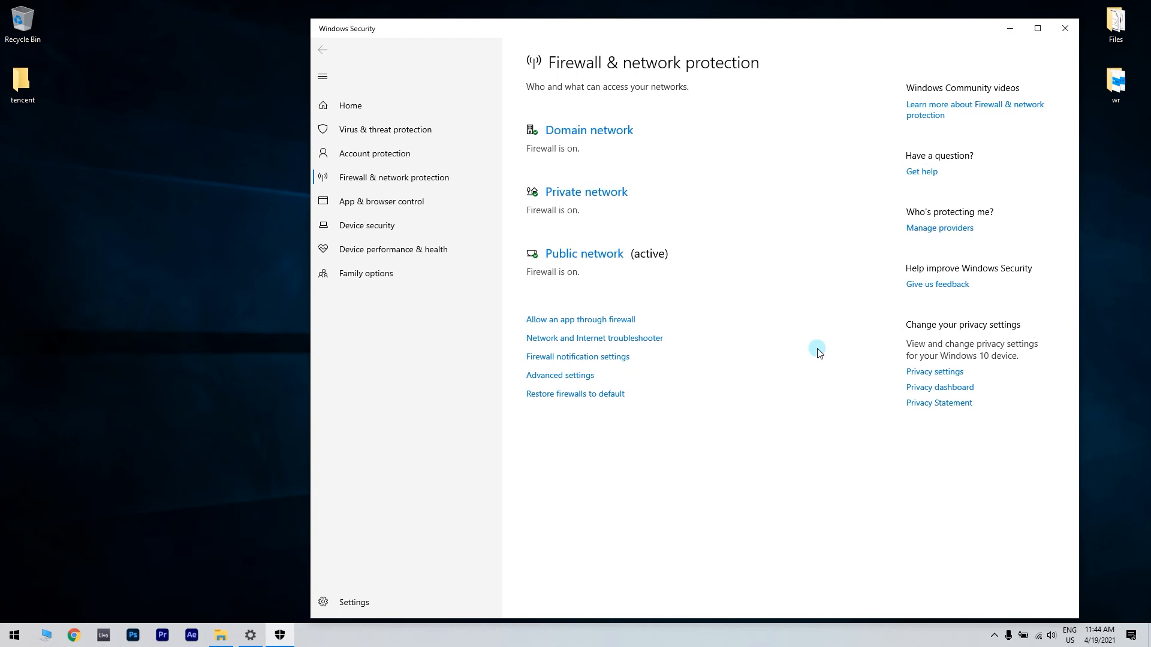
pyautogui.moveTo(625, 181)
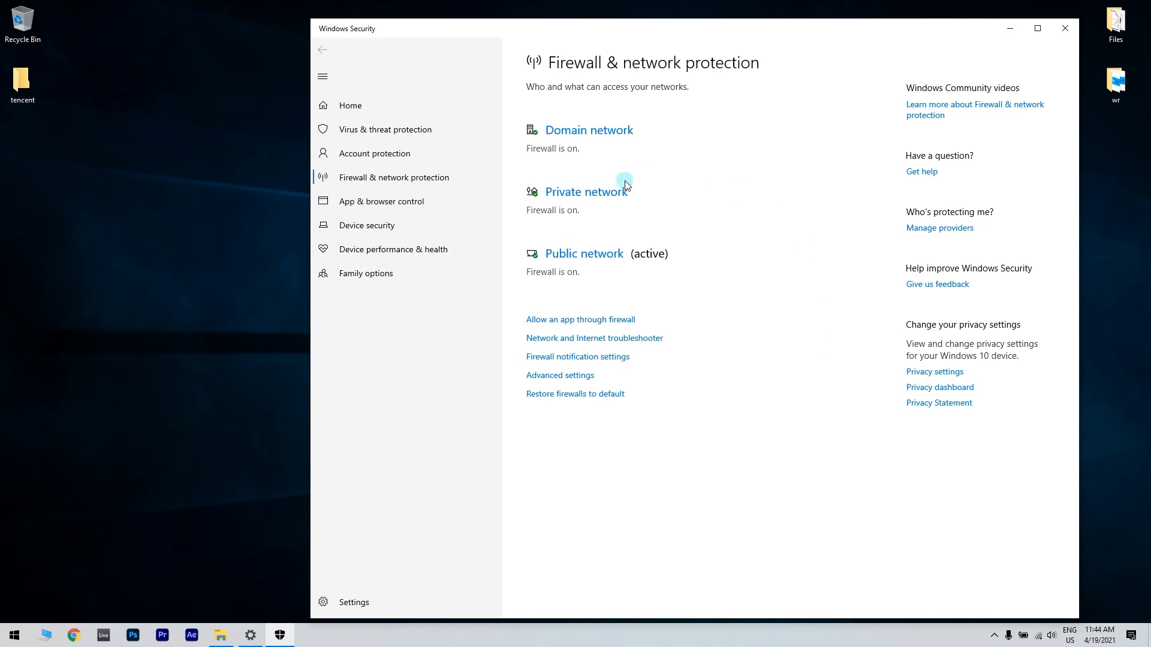
# Turn Microsoft Defender Firewall off for the private network, confirm, and close Windows Security
pyautogui.click(585, 191)
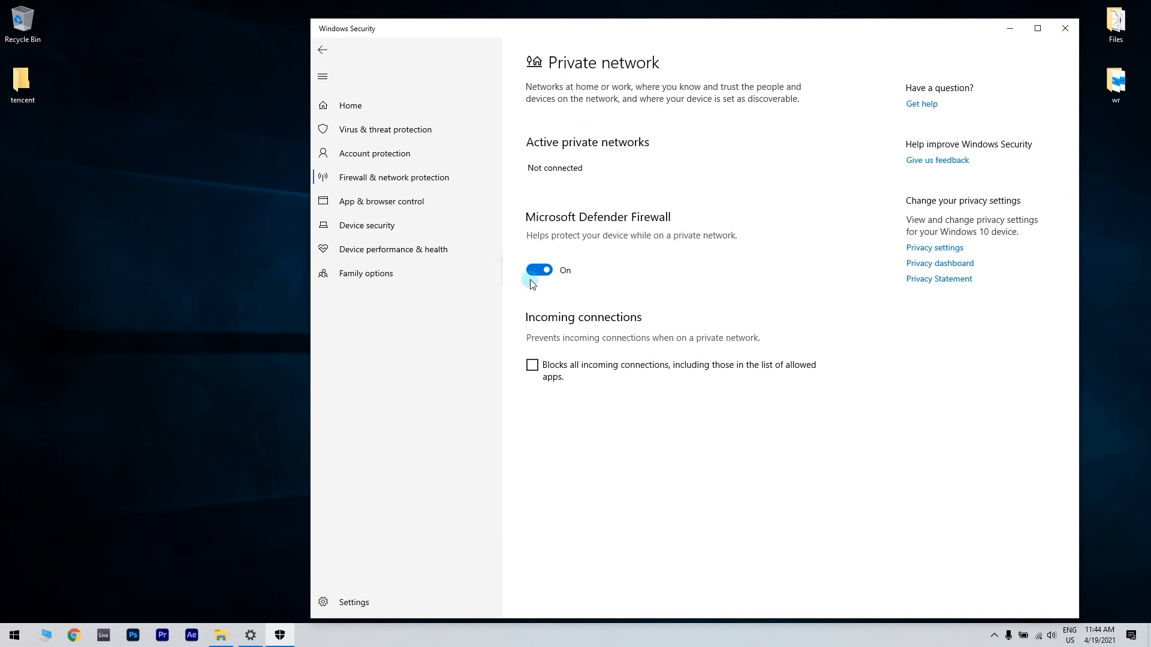
pyautogui.click(539, 269)
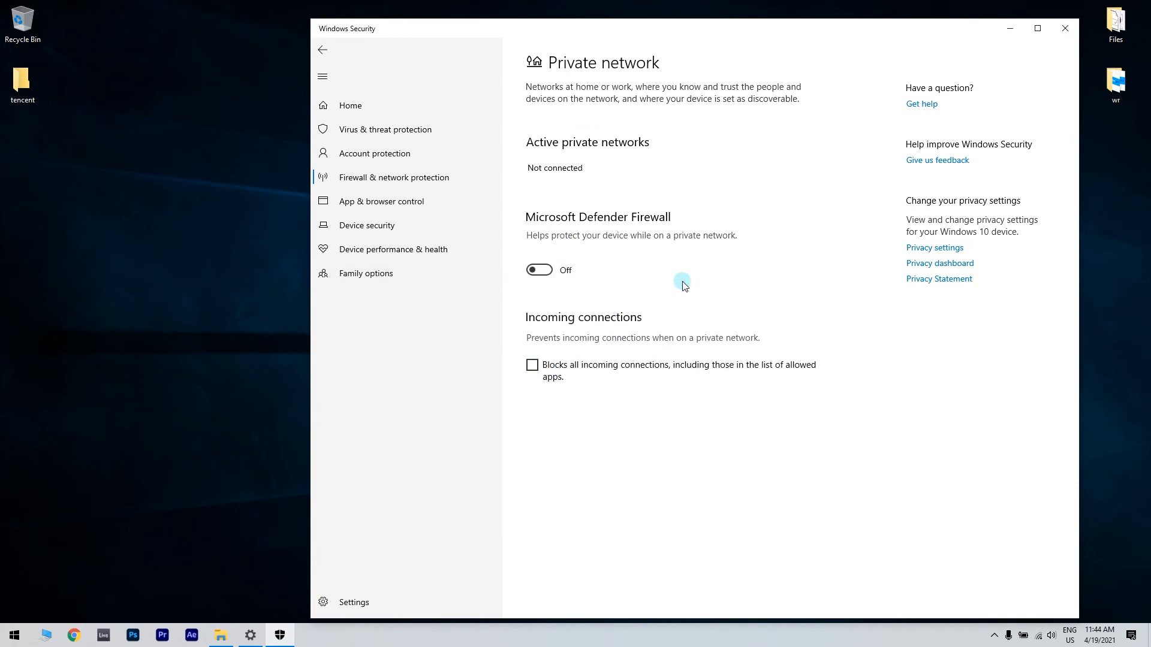
pyautogui.click(540, 270)
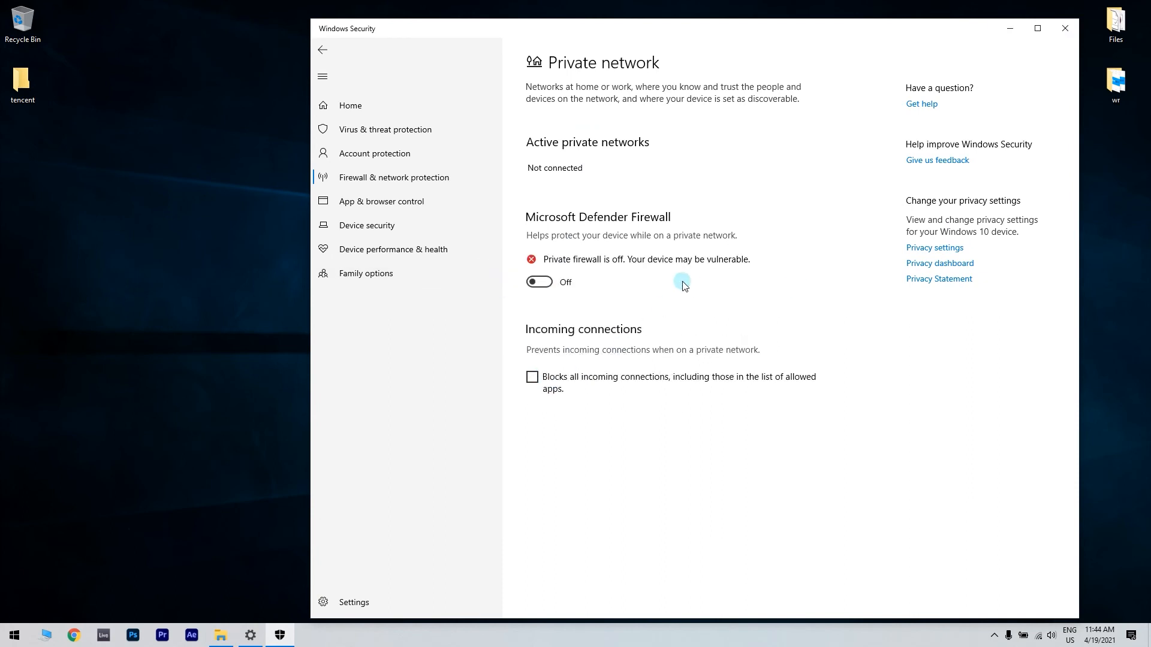
pyautogui.click(1064, 29)
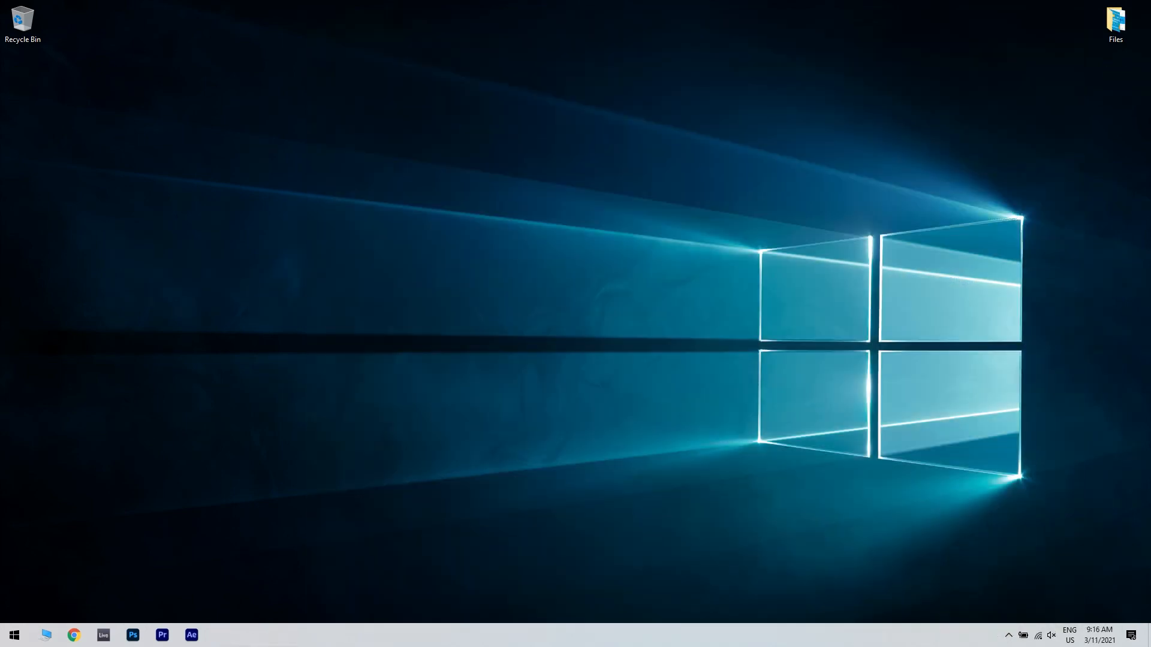